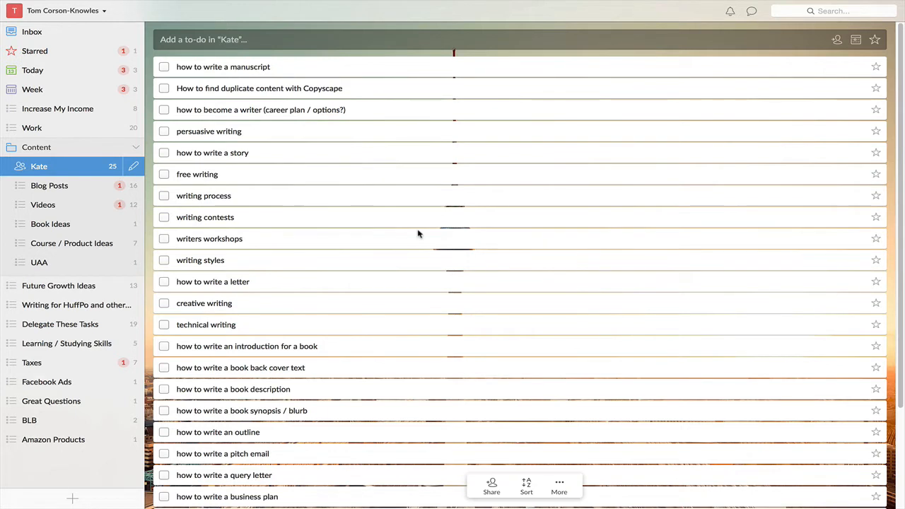
pyautogui.moveTo(257, 26)
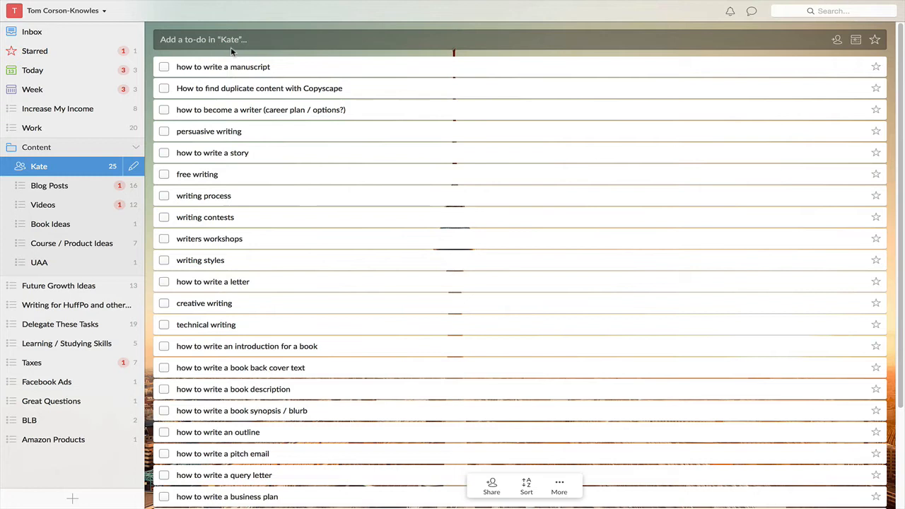
# Step: Go to the Inbox, expand the Content folder and show the Increase My Income list's to-dos
pyautogui.click(203, 40)
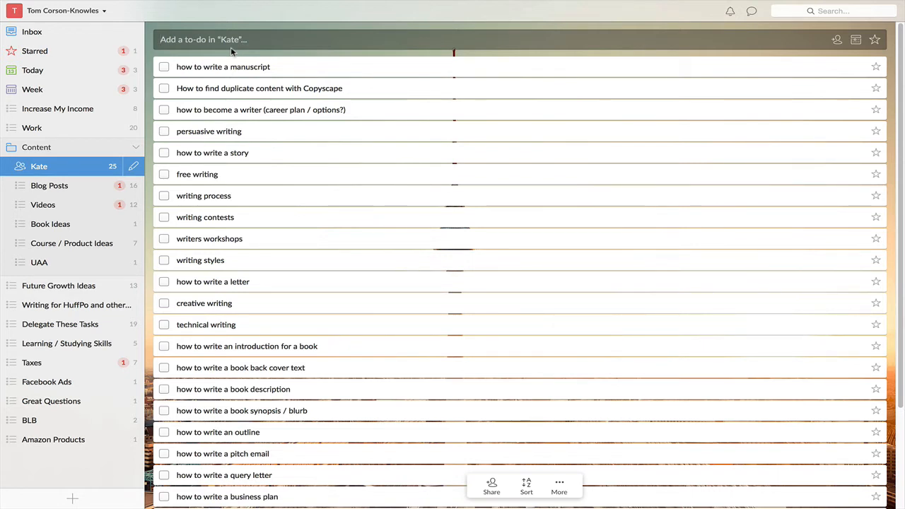
pyautogui.click(31, 31)
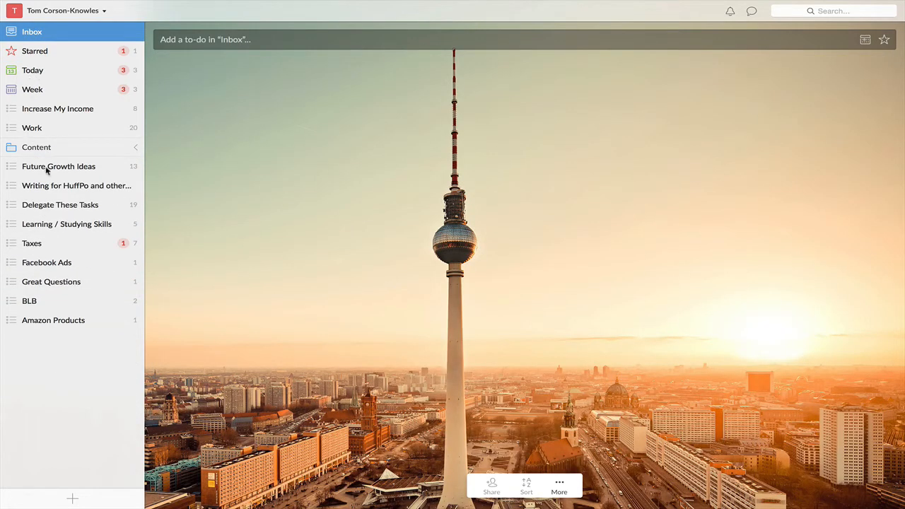
pyautogui.moveTo(74, 175)
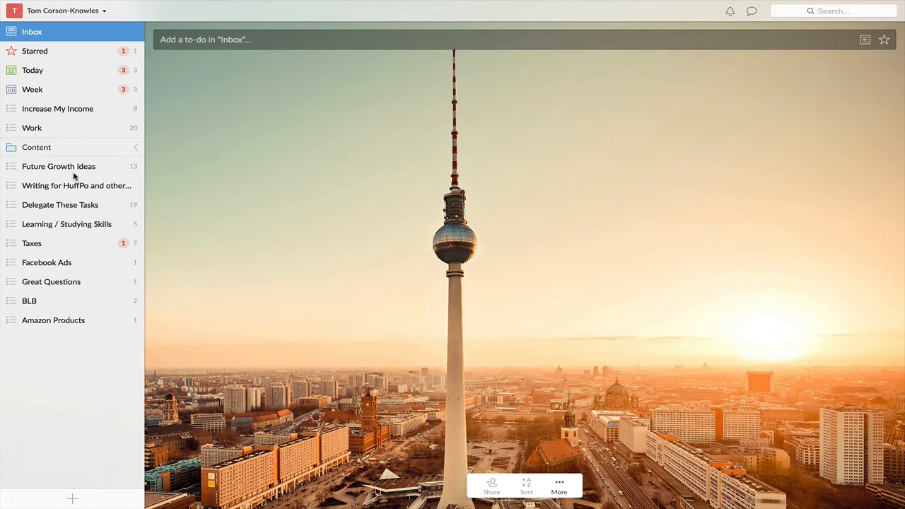
pyautogui.moveTo(49, 147)
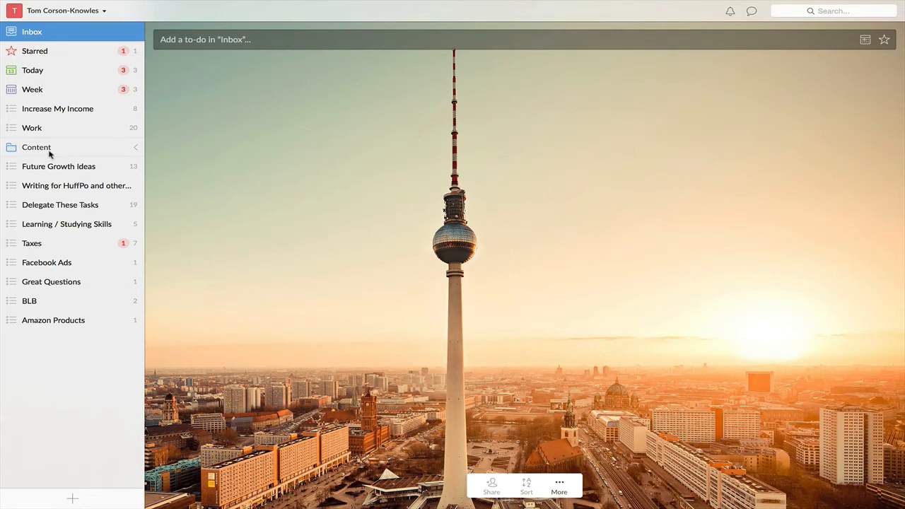
pyautogui.click(36, 147)
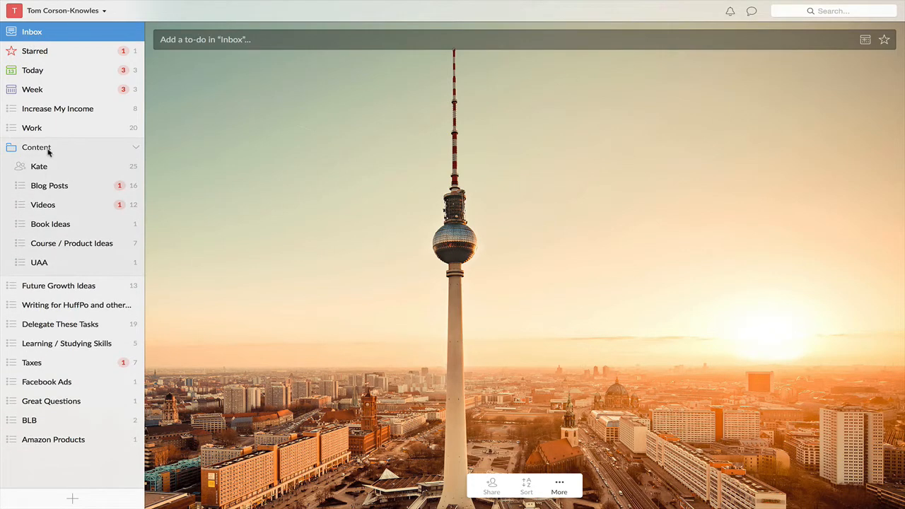
pyautogui.click(56, 107)
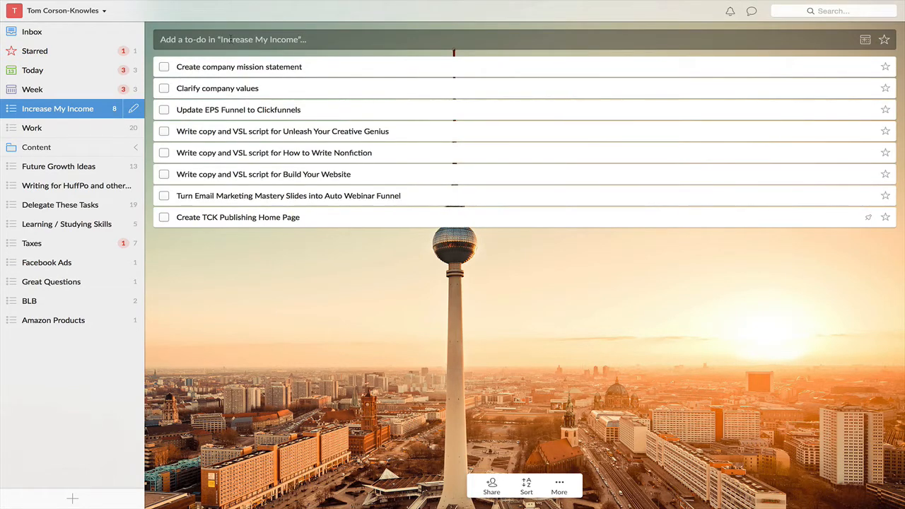
# Step: Add a 'Do a video' to-do to Increase My Income and check it off as completed
pyautogui.click(234, 40)
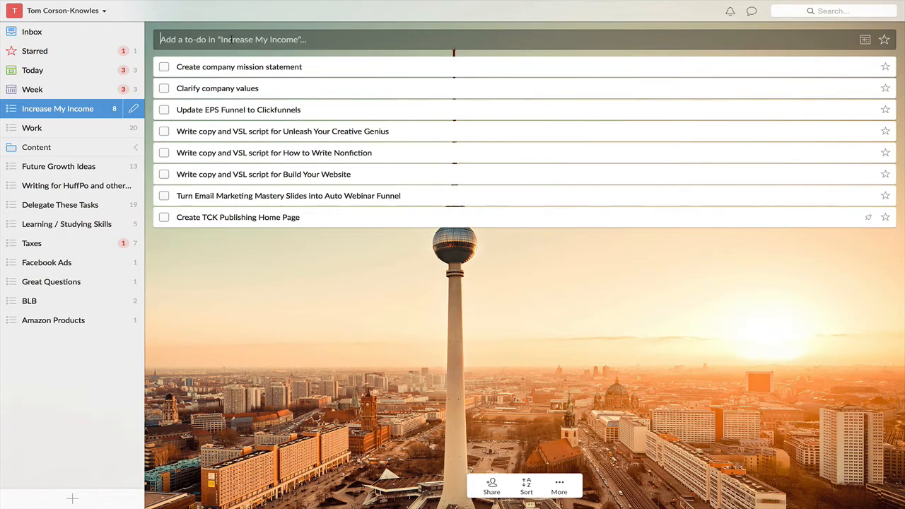
pyautogui.write('Doa')
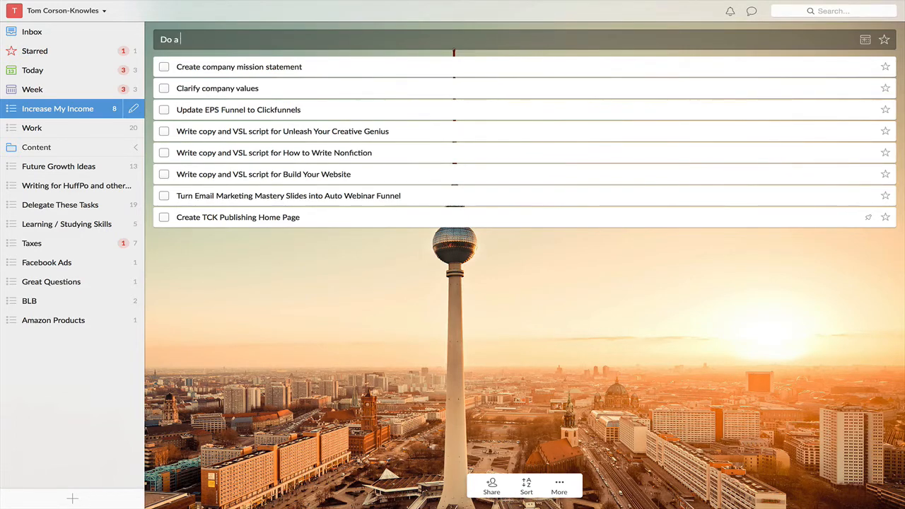
pyautogui.press('enter')
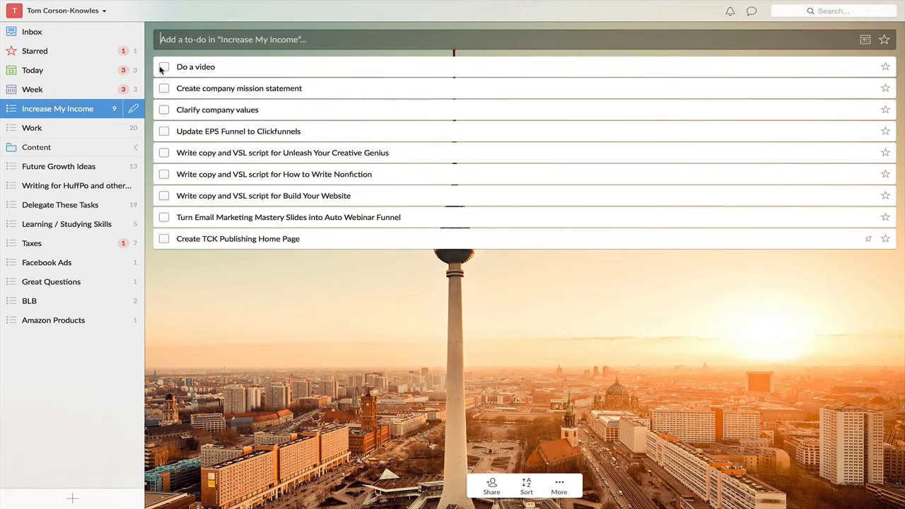
pyautogui.click(164, 66)
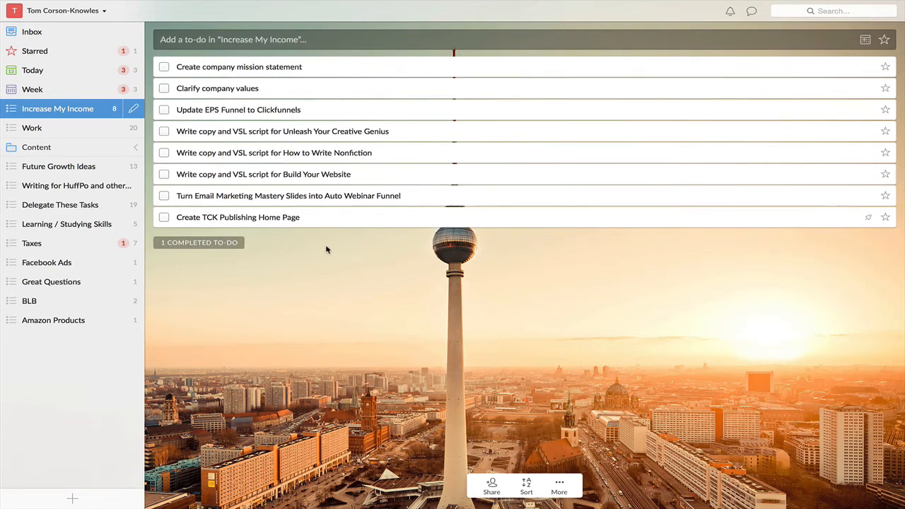
pyautogui.moveTo(829, 149)
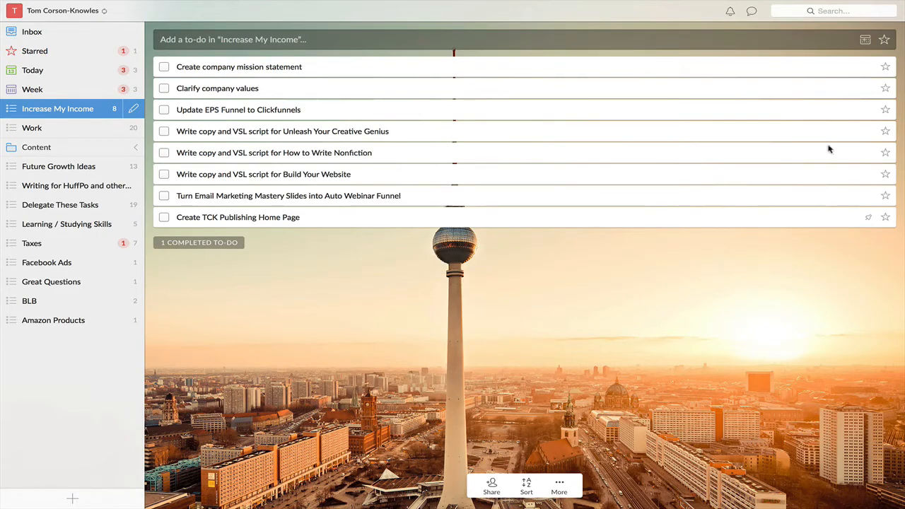
pyautogui.click(234, 40)
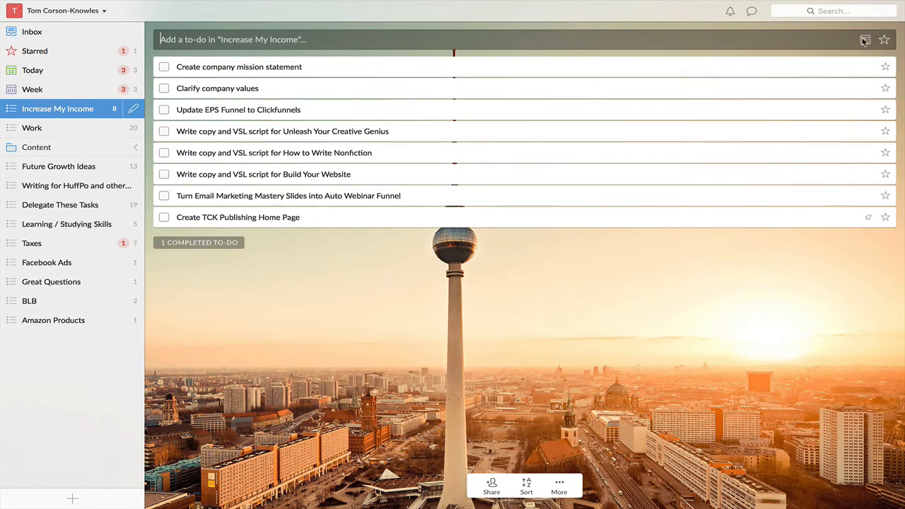
pyautogui.click(866, 39)
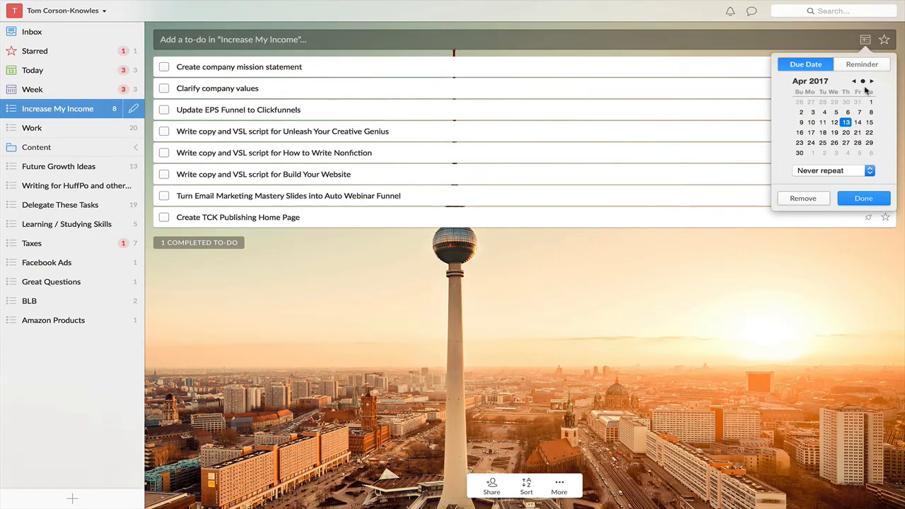
pyautogui.moveTo(856, 249)
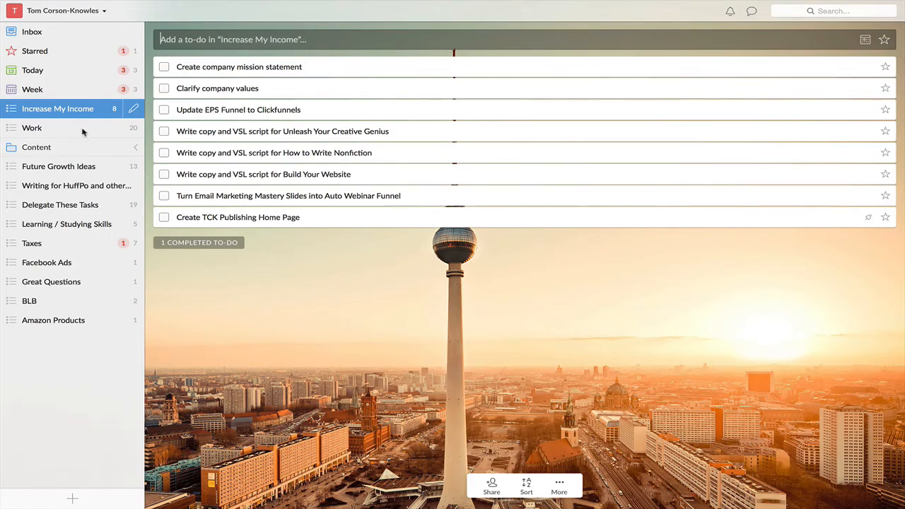
pyautogui.moveTo(70, 133)
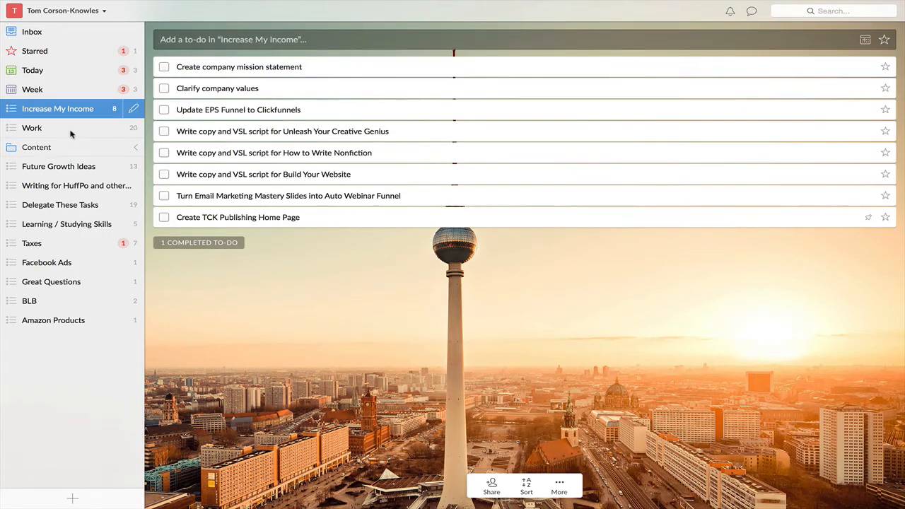
# Step: Switch to the Kate list and reveal the assignee choices for a new to-do
pyautogui.click(37, 147)
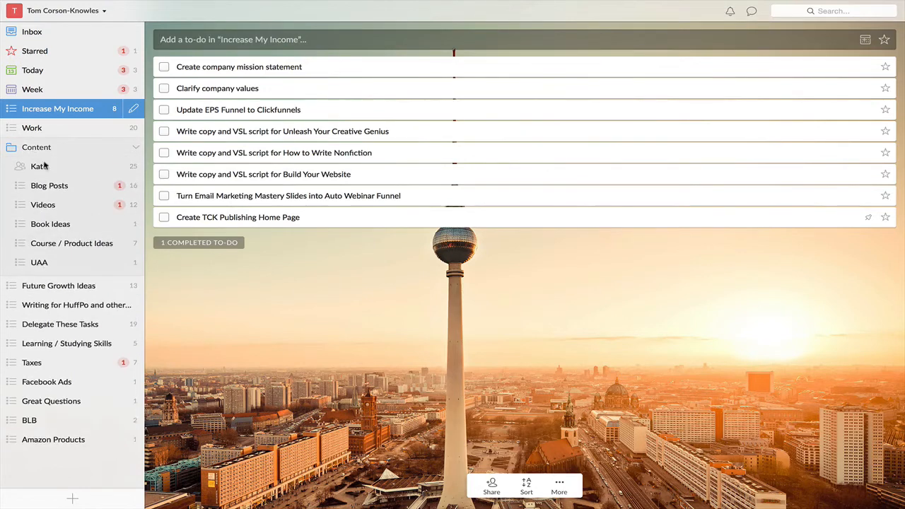
pyautogui.click(40, 166)
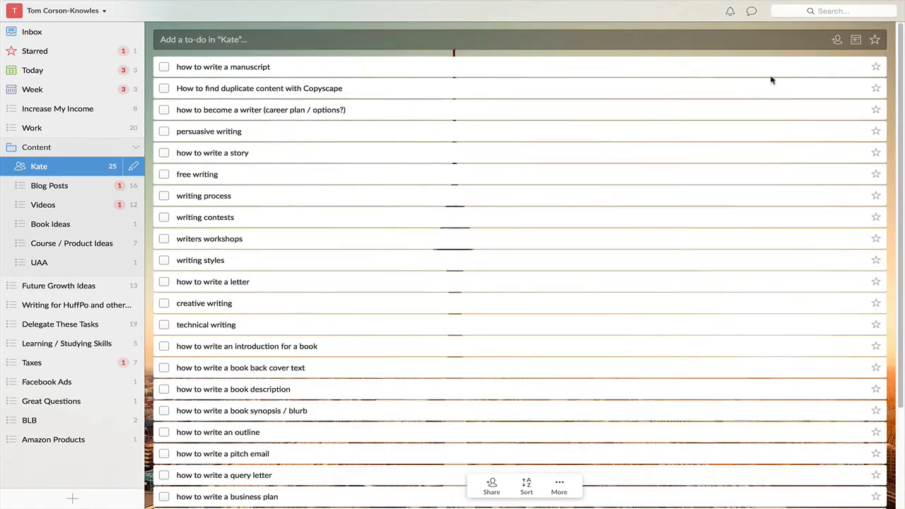
pyautogui.click(838, 40)
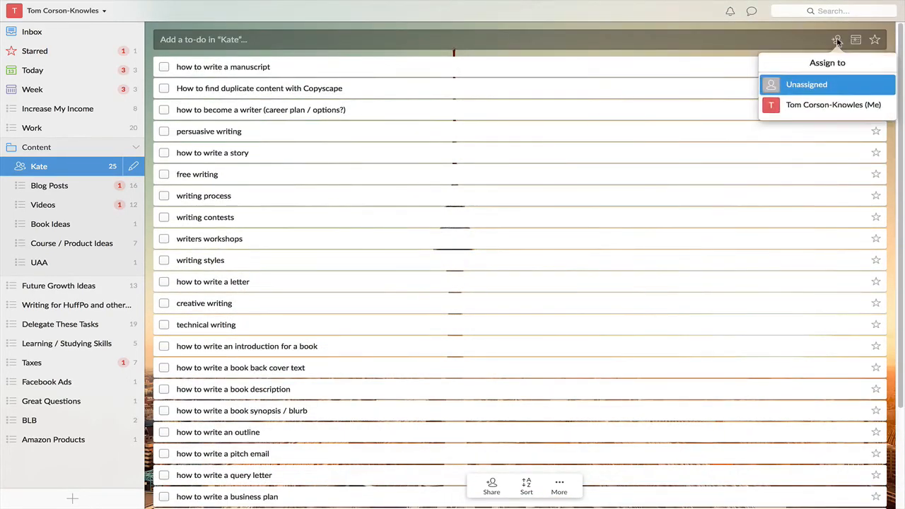
pyautogui.moveTo(617, 51)
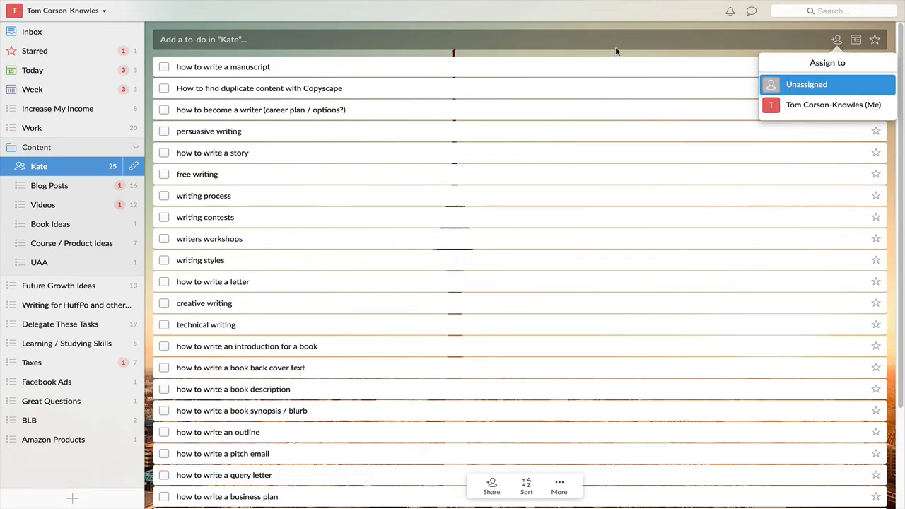
# Step: Bring up the Kate list's options showing Add People, Email List and Print List
pyautogui.rightClick(40, 167)
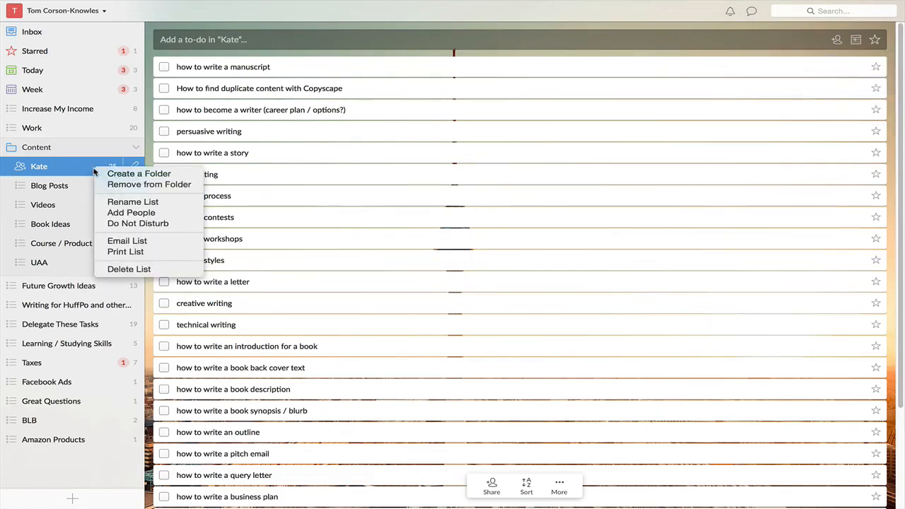
pyautogui.moveTo(127, 241)
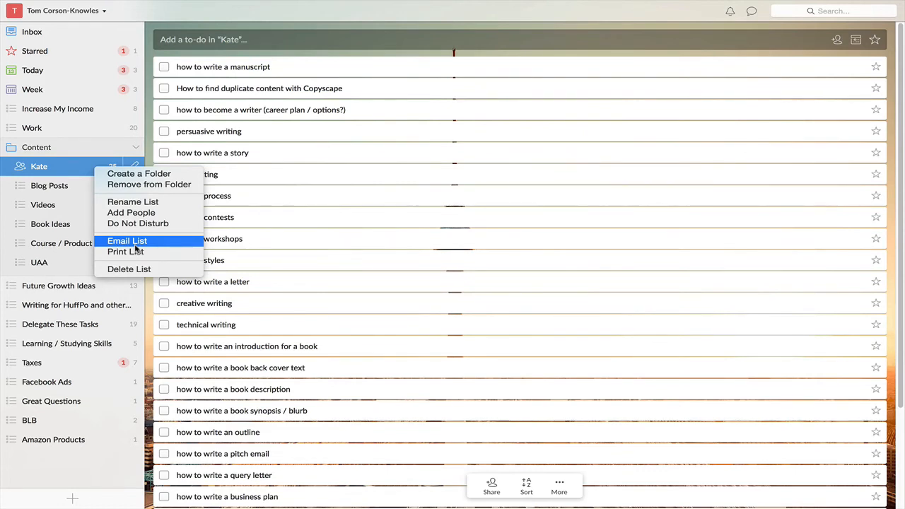
pyautogui.moveTo(297, 35)
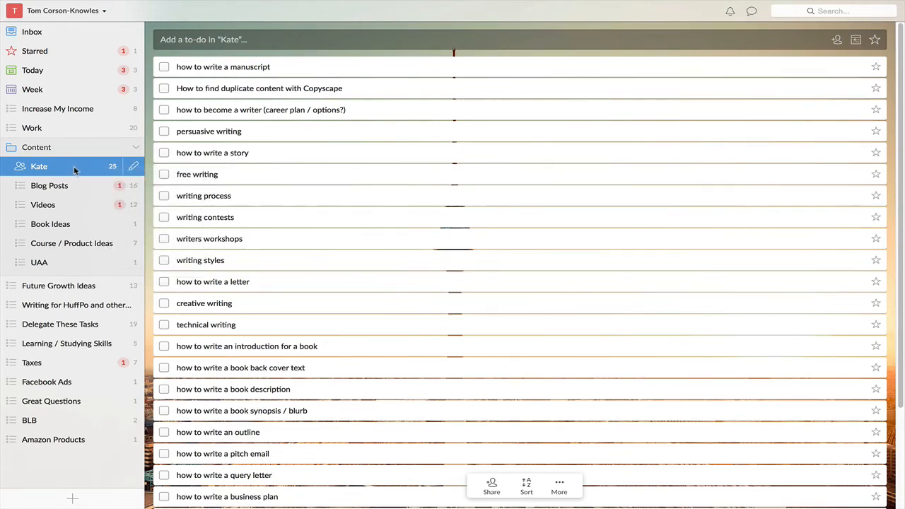
pyautogui.moveTo(82, 163)
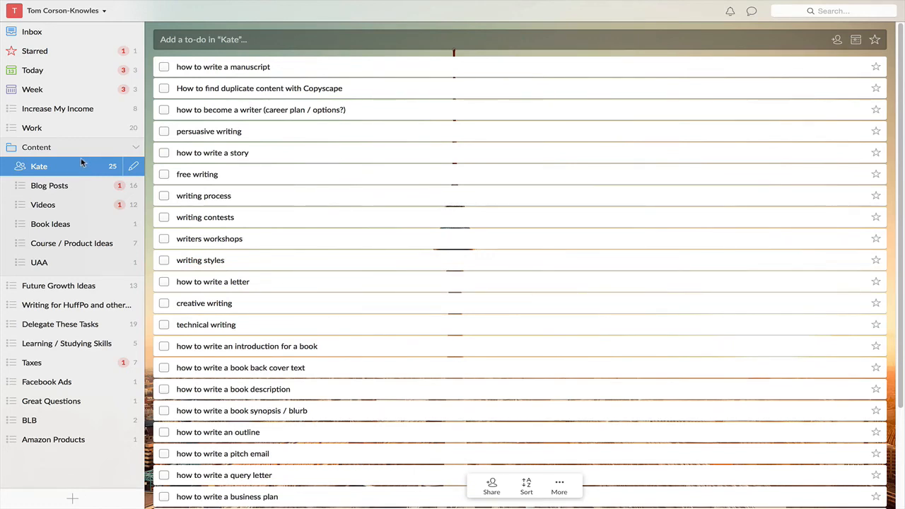